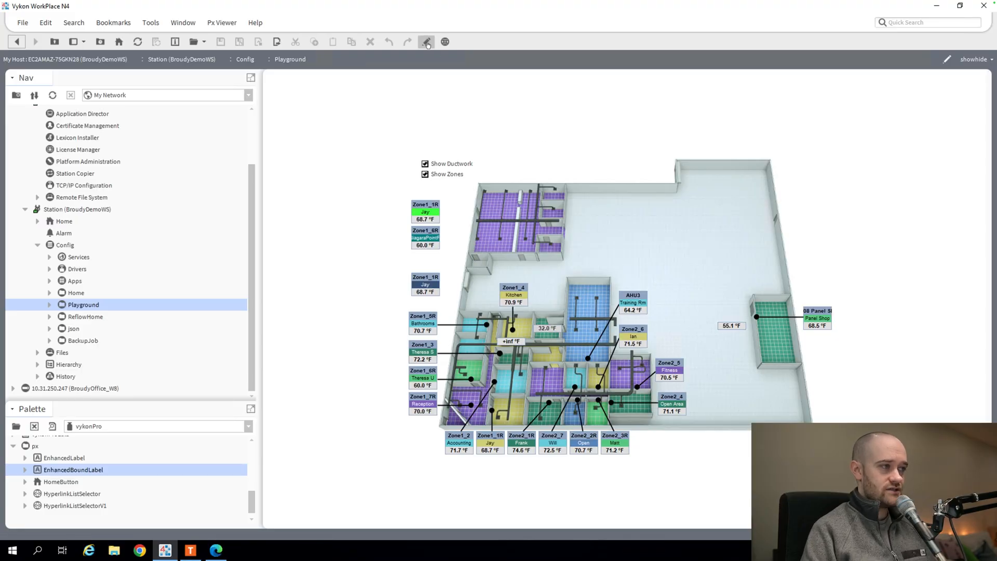
{"action": "mouse_move", "coordinate": [425, 41]}
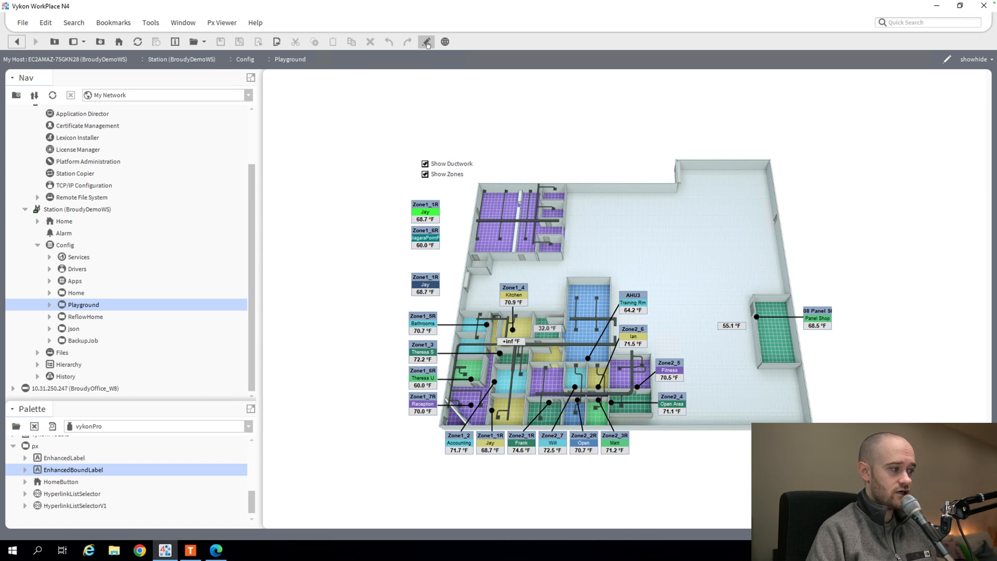
- Switch the Playground page to Px edit mode and inspect the 55.1 °F label's ord binding
{"action": "left_click", "coordinate": [425, 42]}
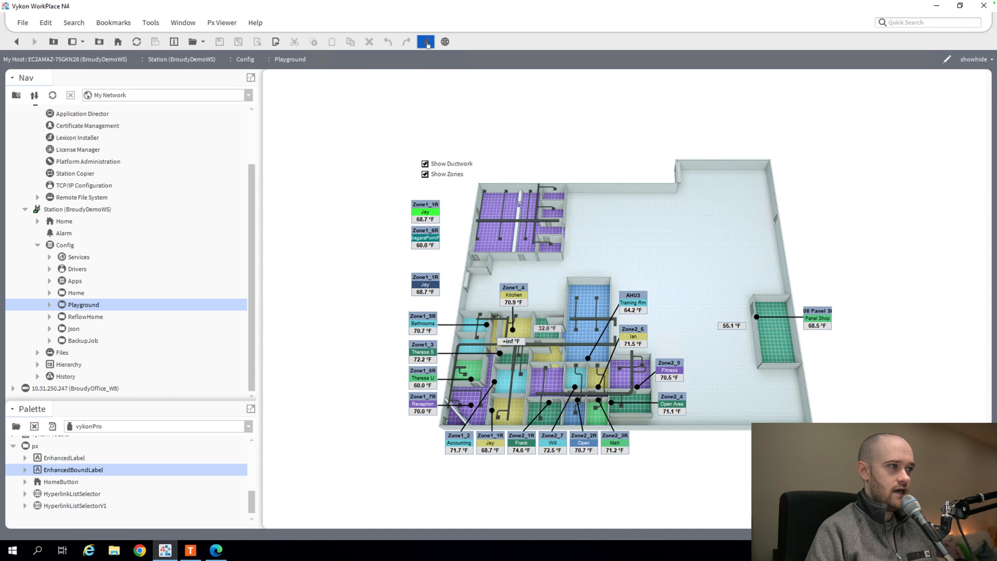
{"action": "left_click", "coordinate": [424, 41]}
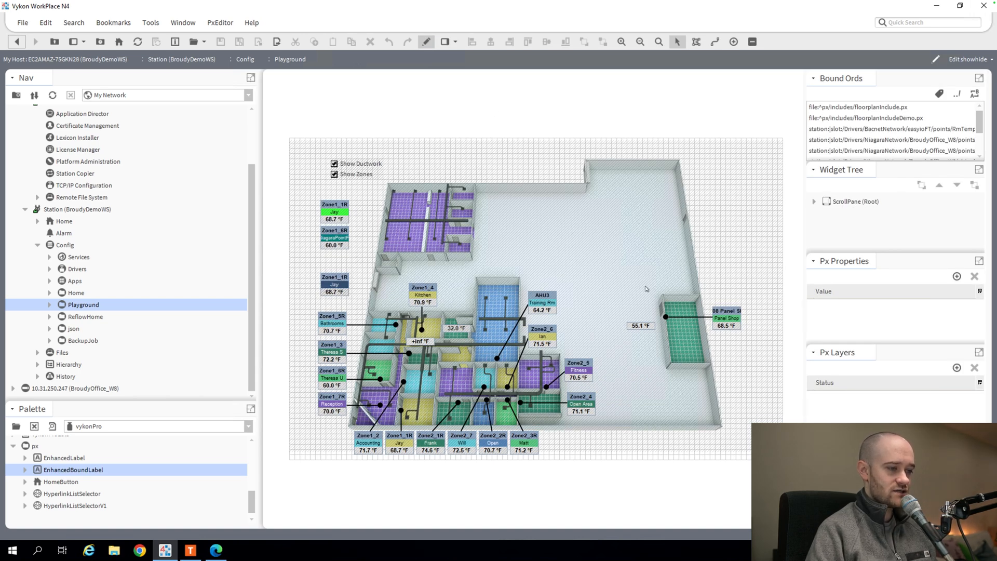
{"action": "left_click", "coordinate": [638, 325]}
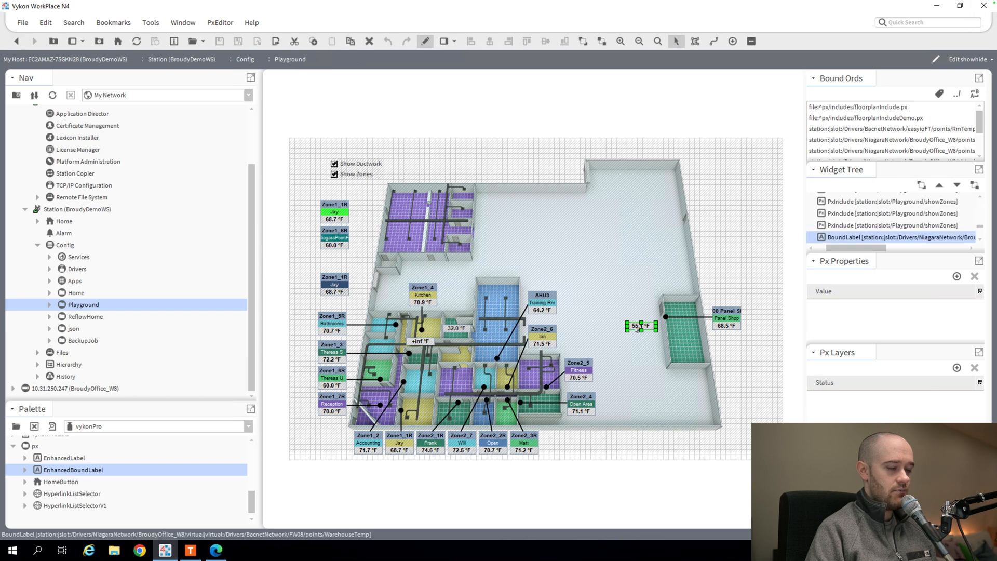
{"action": "double_click", "coordinate": [638, 326]}
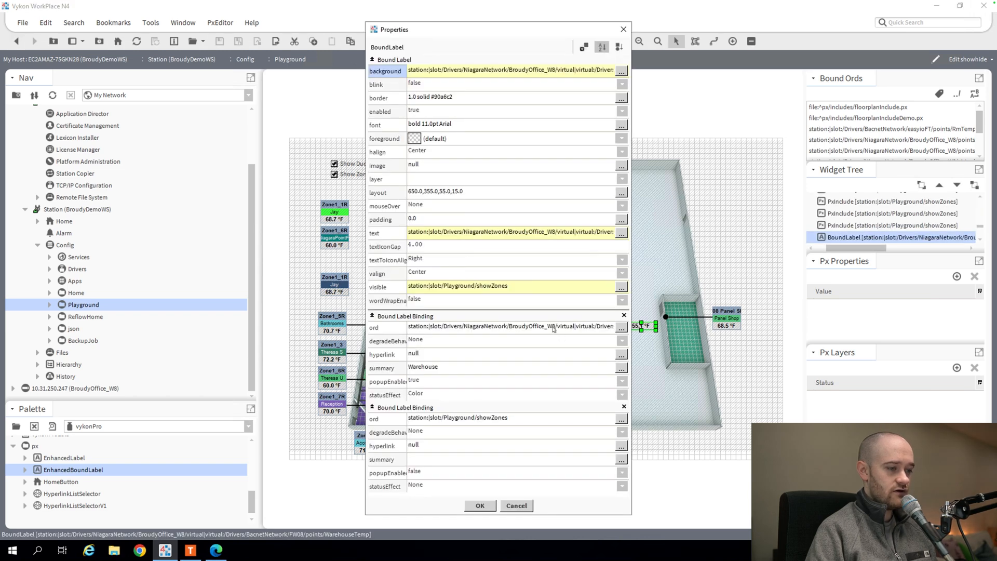
{"action": "left_click", "coordinate": [621, 326]}
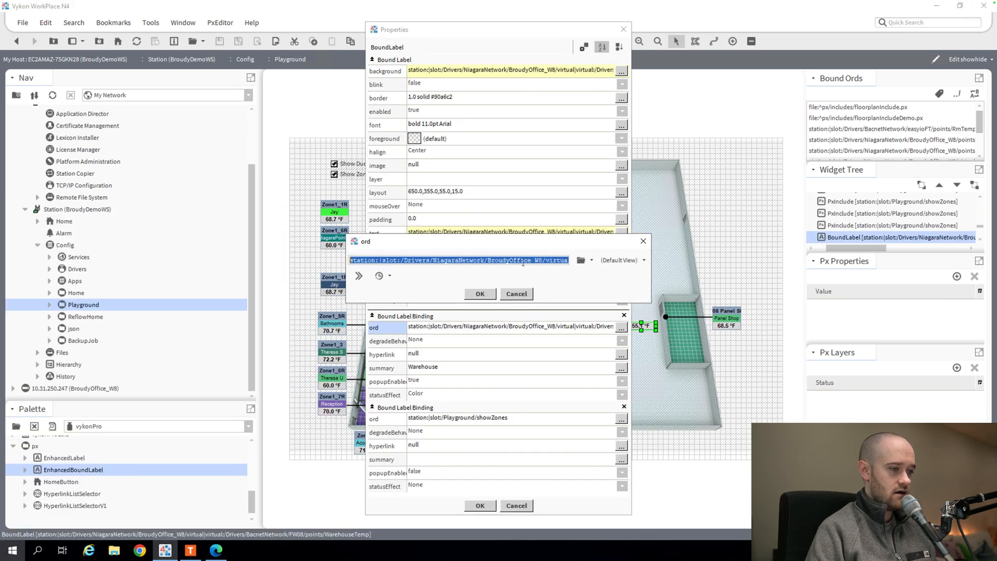
{"action": "left_click", "coordinate": [480, 294]}
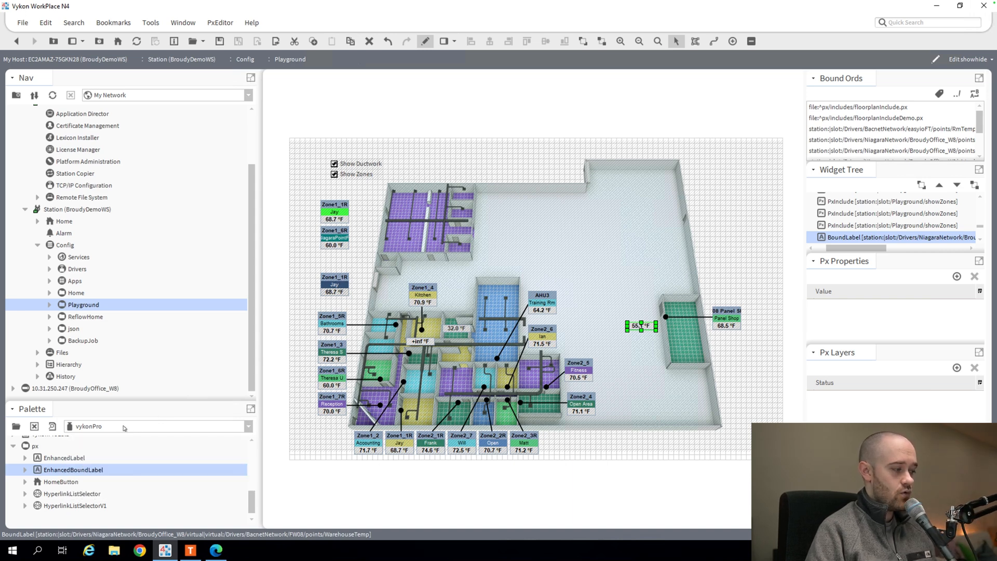
- Switch the palette to kitPx and drag a BoundLabel onto the floor plan's top right
{"action": "left_click", "coordinate": [248, 427]}
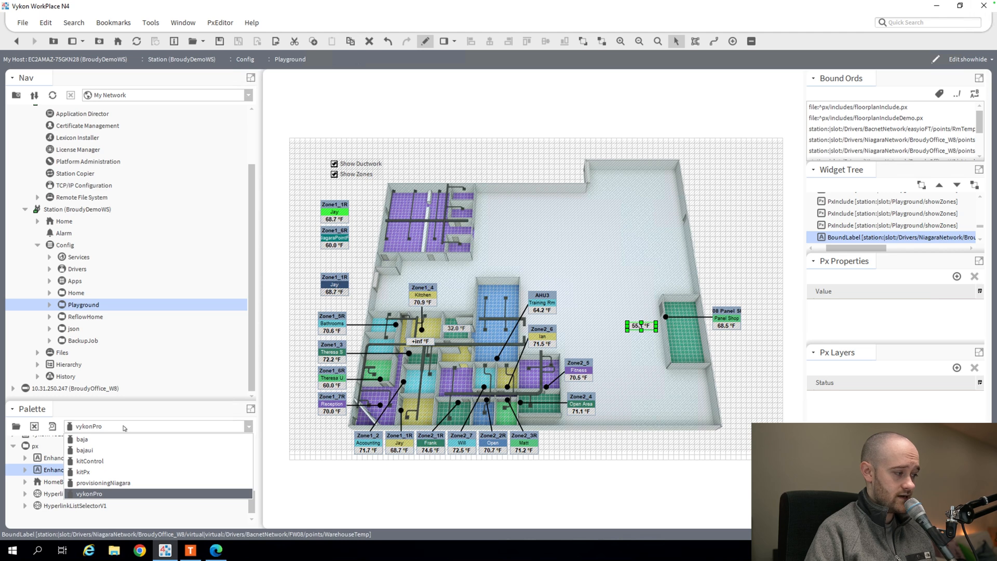
{"action": "left_click", "coordinate": [90, 461]}
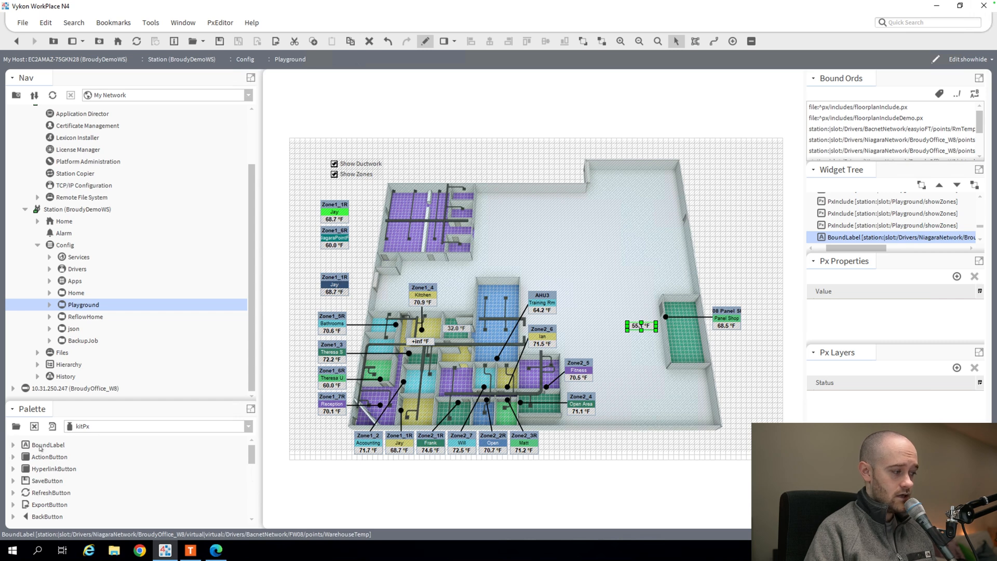
{"action": "left_click", "coordinate": [48, 445]}
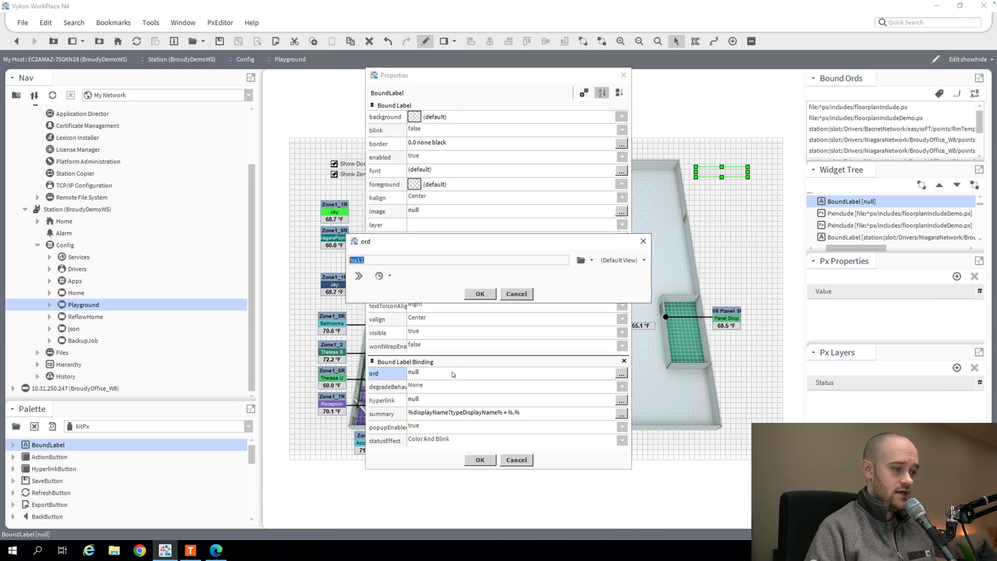
- Bind the new label to the temperature point and set mouseOver to Highlight
{"action": "left_click", "coordinate": [480, 294]}
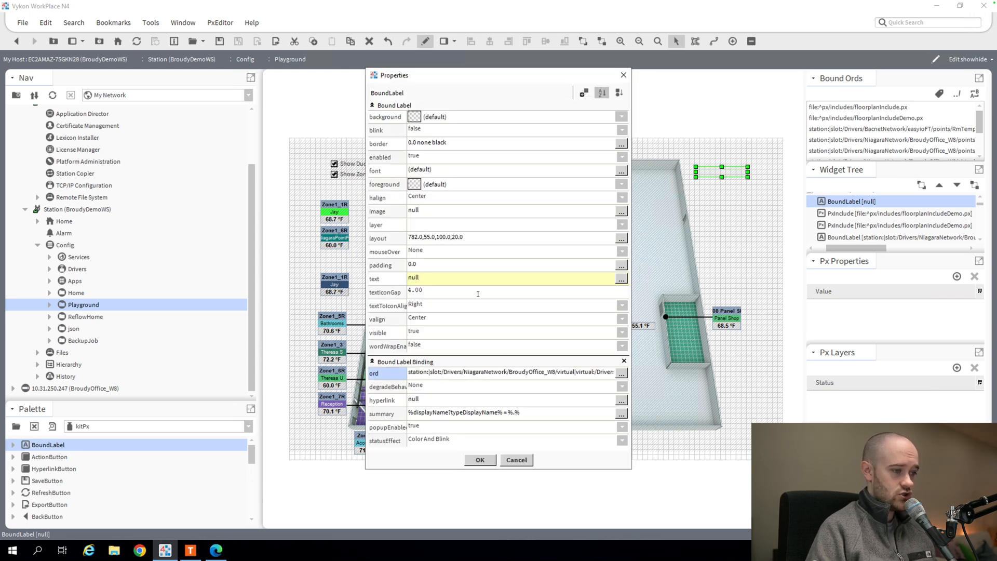
{"action": "mouse_move", "coordinate": [478, 302]}
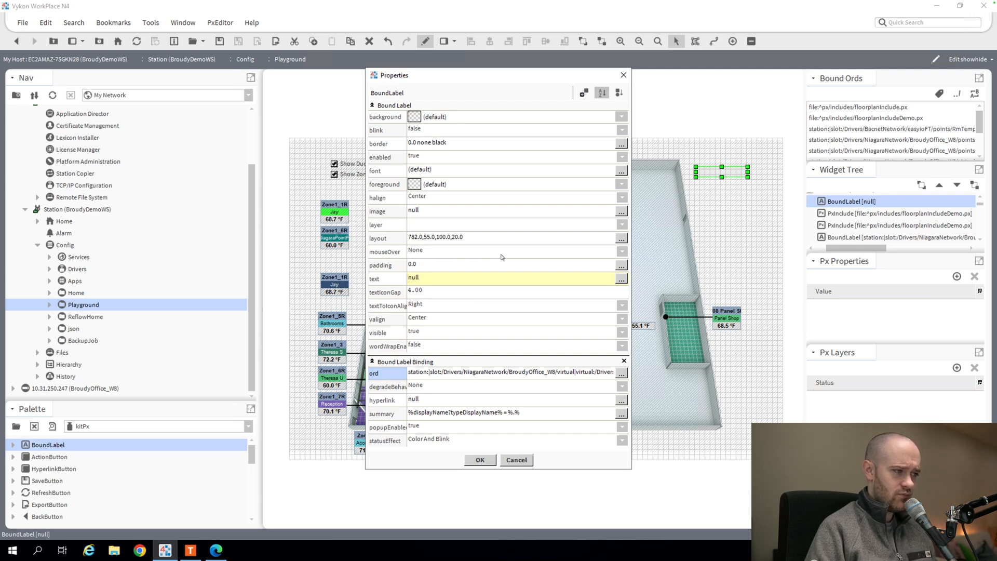
{"action": "mouse_move", "coordinate": [436, 257]}
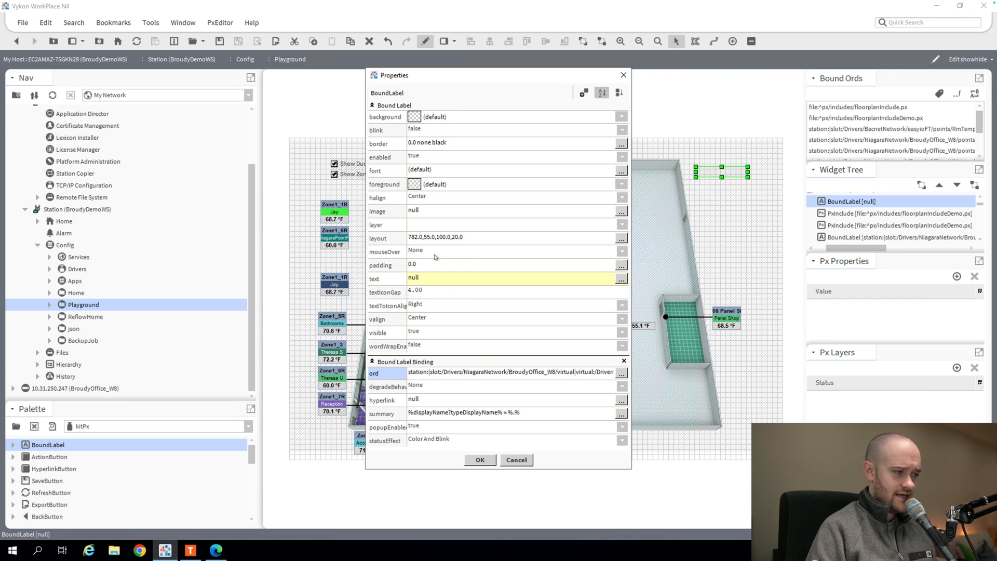
{"action": "left_click", "coordinate": [622, 251]}
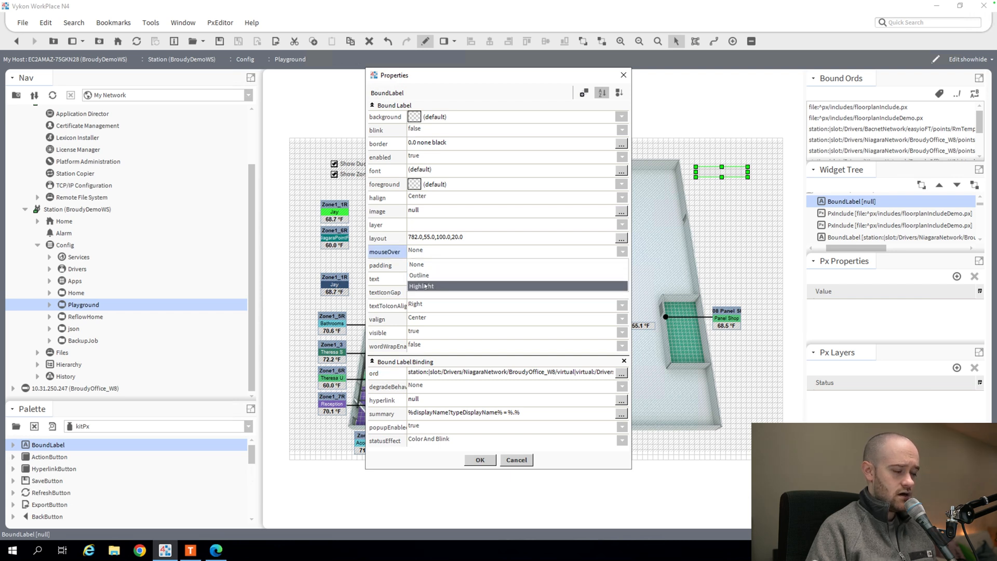
{"action": "left_click", "coordinate": [421, 287]}
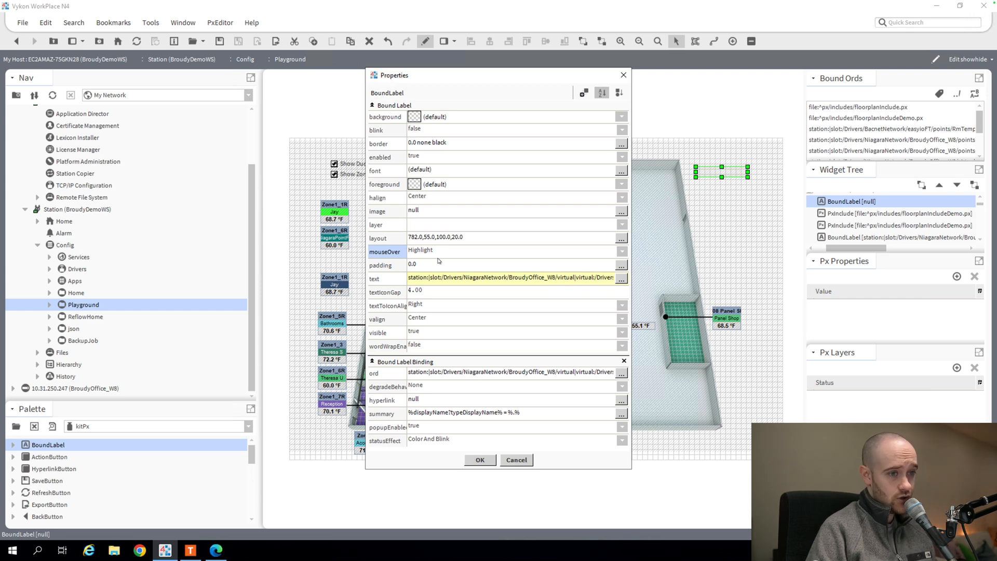
{"action": "mouse_move", "coordinate": [701, 146]}
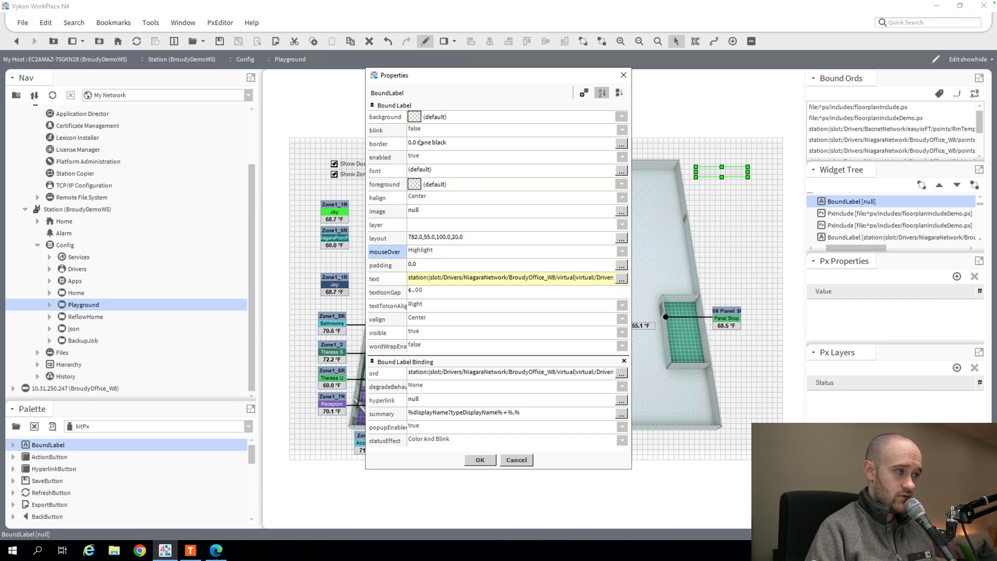
- Set the label's background to grey and foreground to white, then apply the changes
{"action": "left_click", "coordinate": [415, 116]}
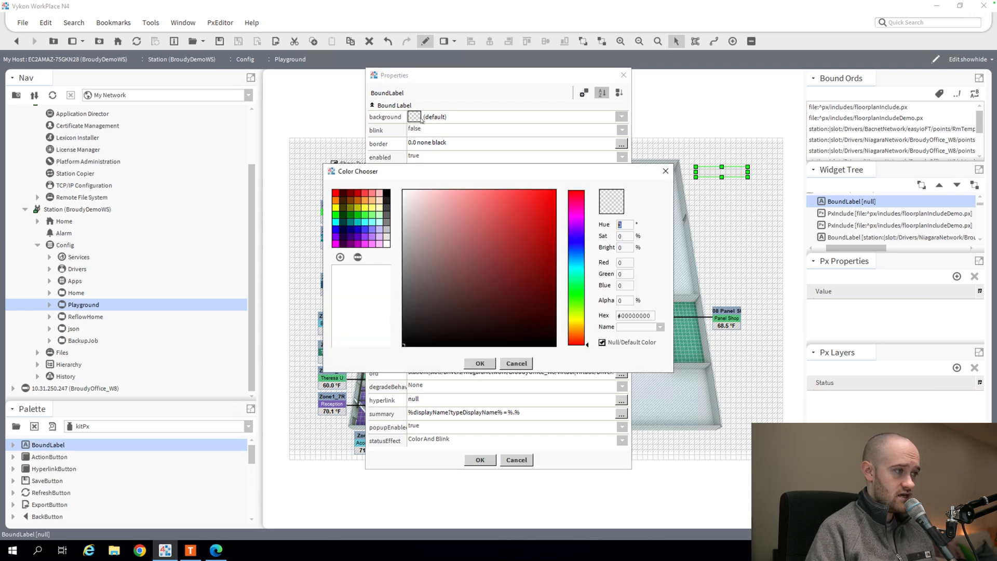
{"action": "left_click", "coordinate": [385, 227]}
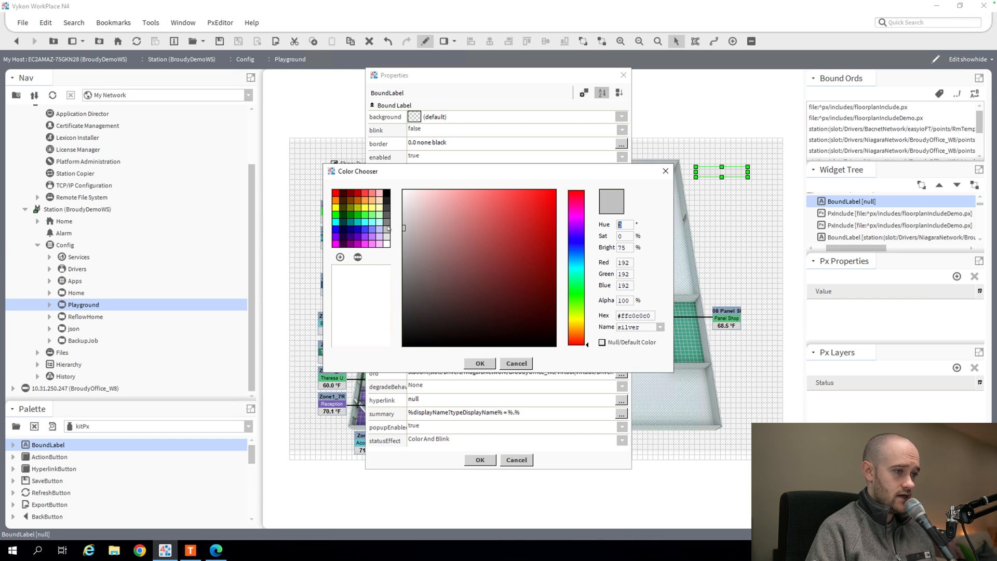
{"action": "left_click", "coordinate": [480, 364]}
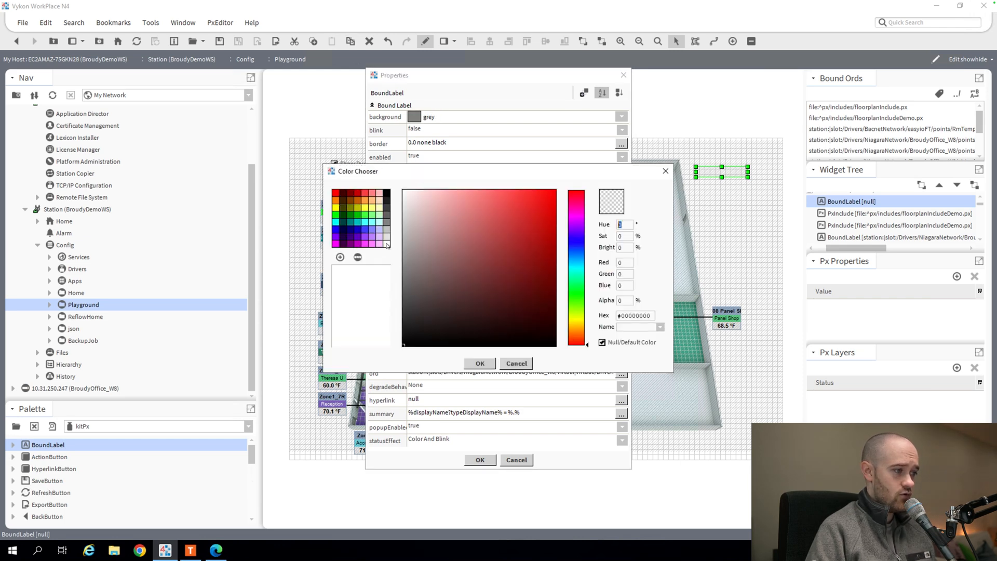
{"action": "left_click", "coordinate": [480, 363]}
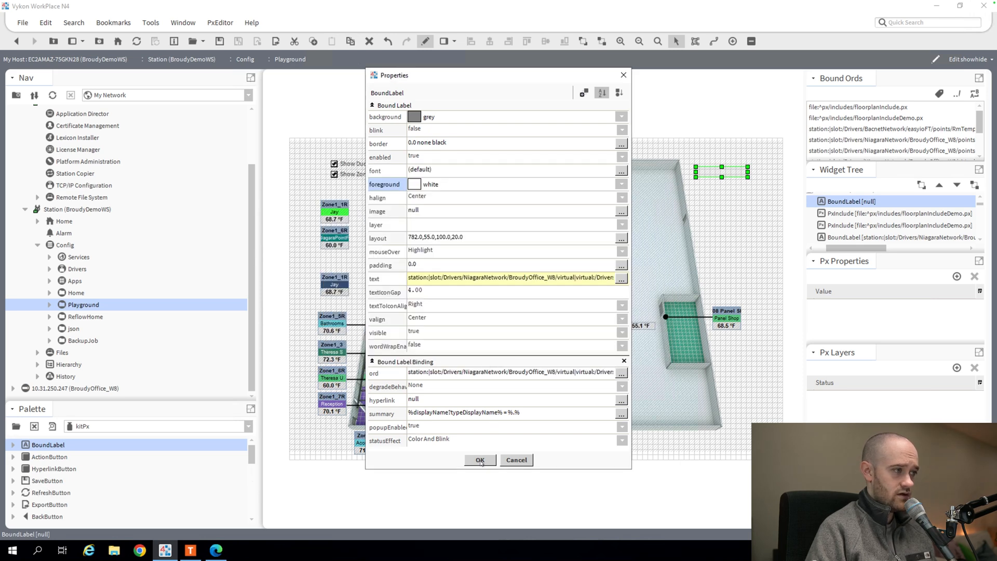
{"action": "left_click", "coordinate": [480, 461]}
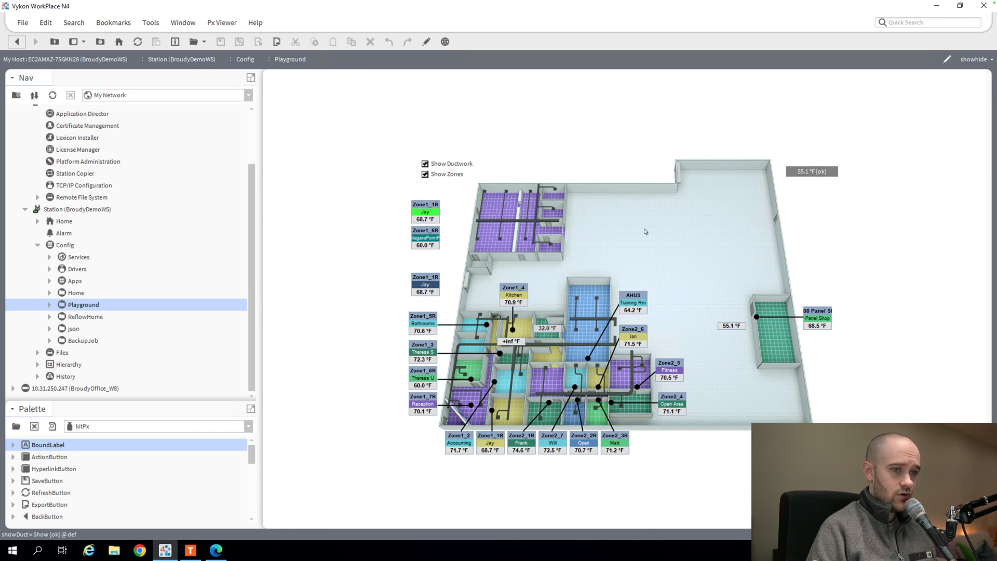
{"action": "mouse_move", "coordinate": [799, 178]}
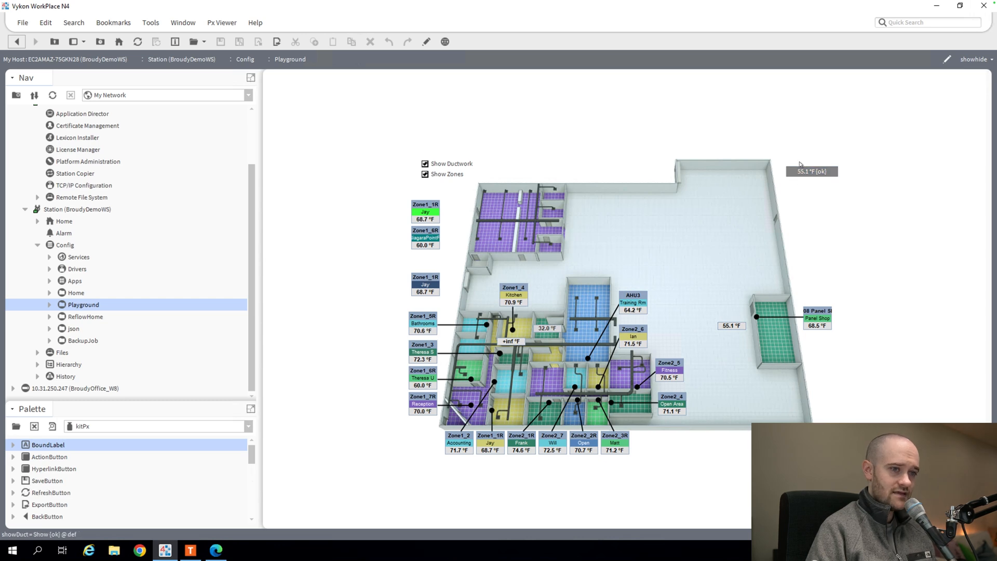
- Bring the Playground floor plan back into the PxEditor
{"action": "left_click", "coordinate": [812, 171]}
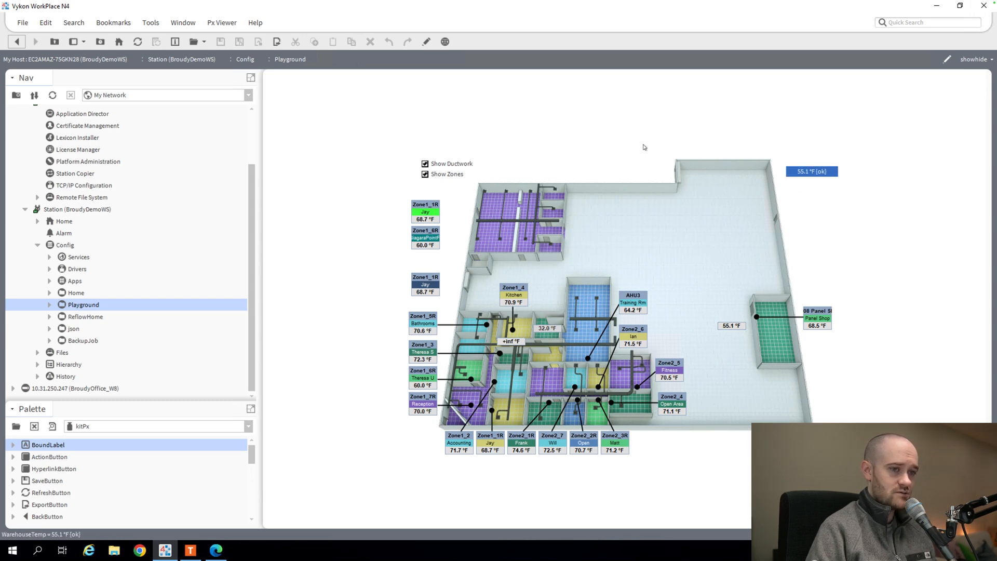
{"action": "left_click", "coordinate": [220, 23]}
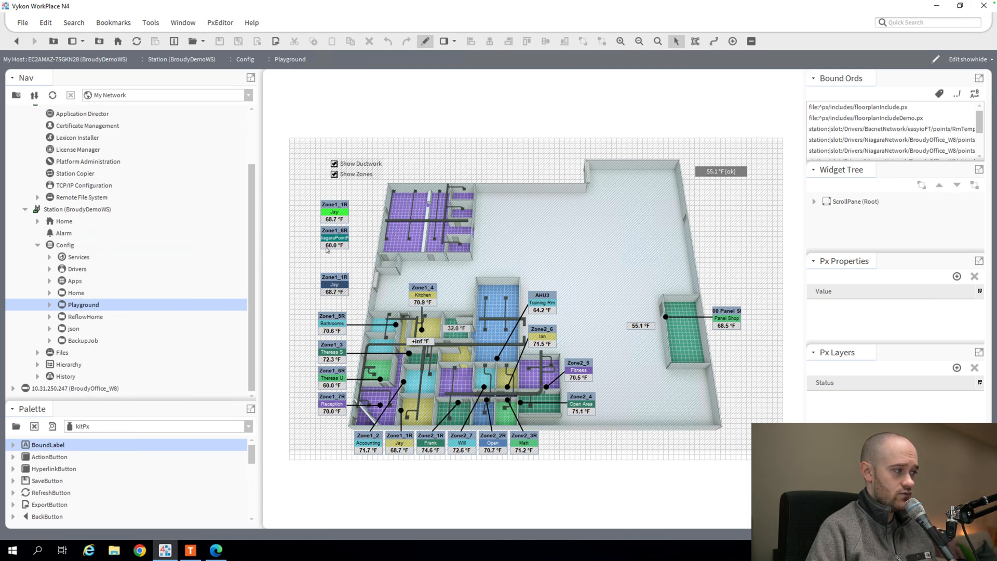
- Switch the Playground page to Px Viewer to see the grey 55.1 °F label live
{"action": "double_click", "coordinate": [721, 172]}
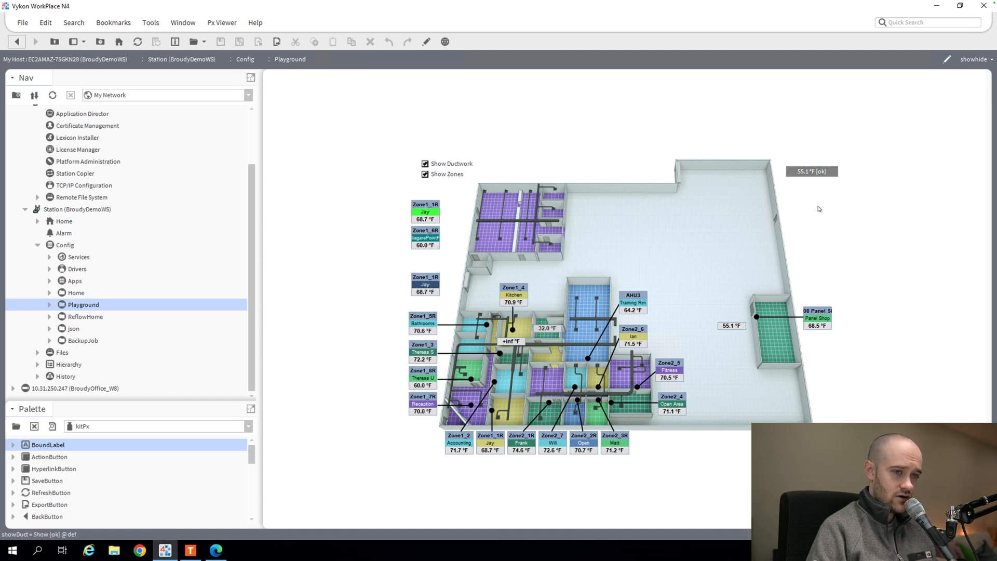
{"action": "mouse_move", "coordinate": [711, 239]}
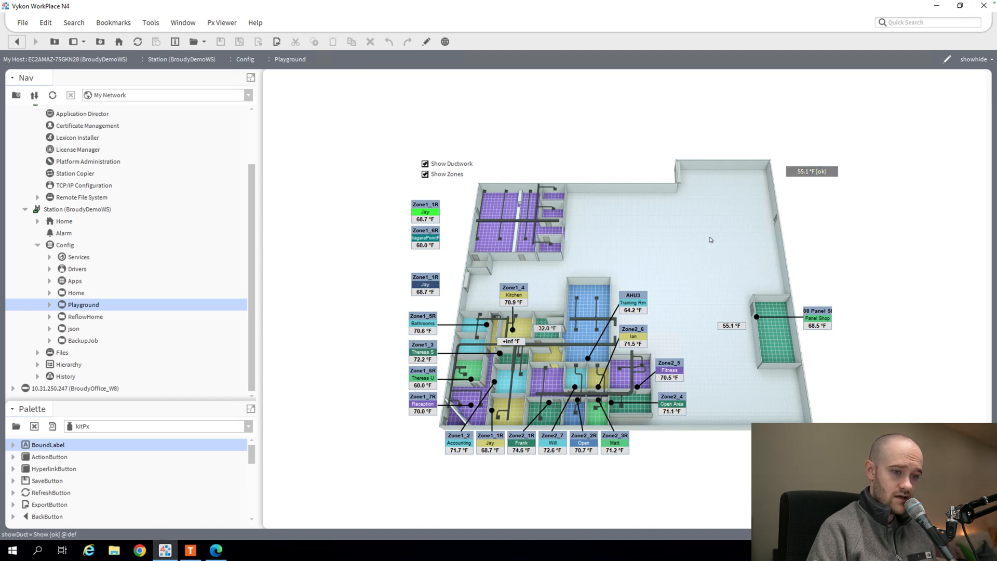
{"action": "mouse_move", "coordinate": [757, 248]}
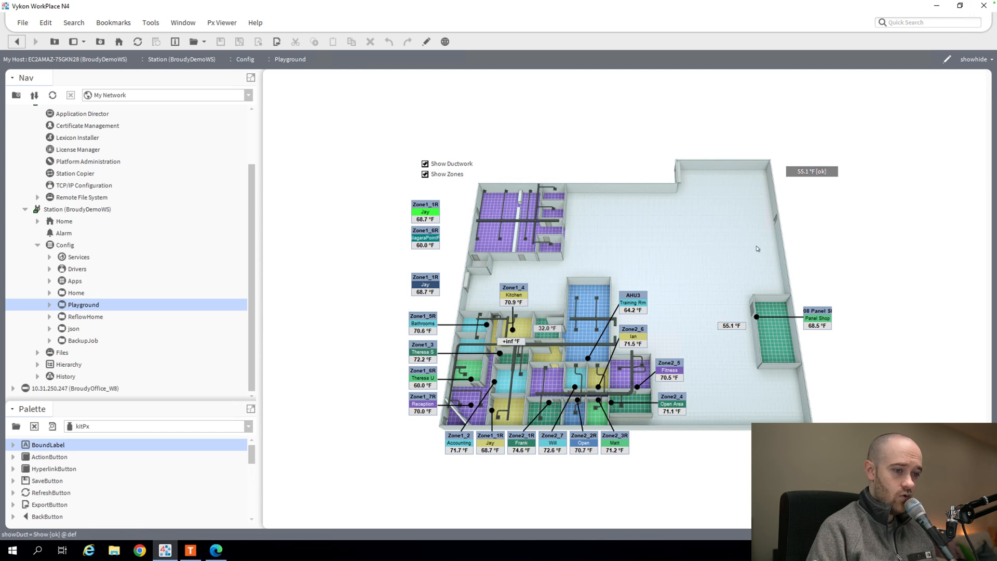
{"action": "mouse_move", "coordinate": [819, 297]}
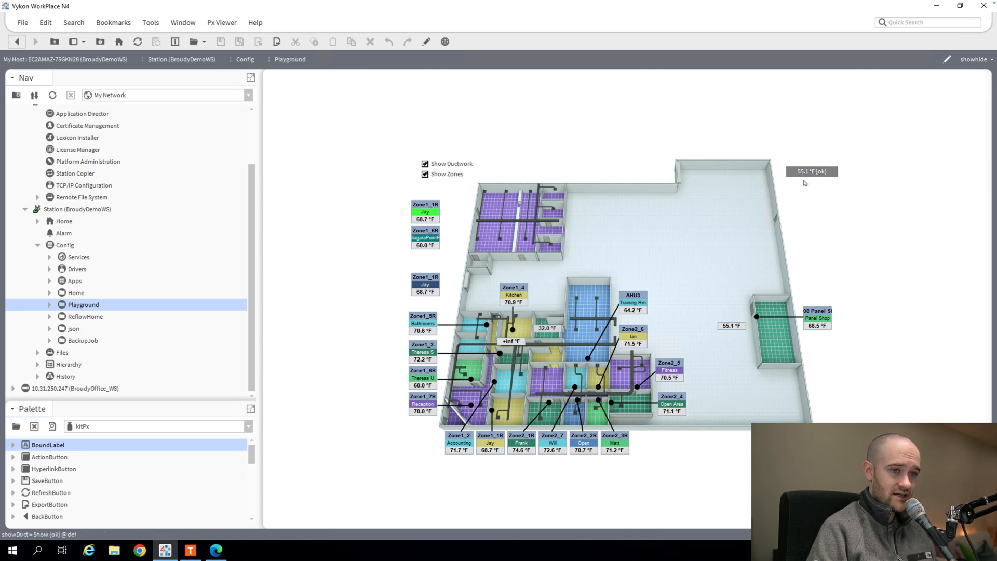
- Toggle the Playground floor plan back into PxEditor mode
{"action": "left_click", "coordinate": [812, 172]}
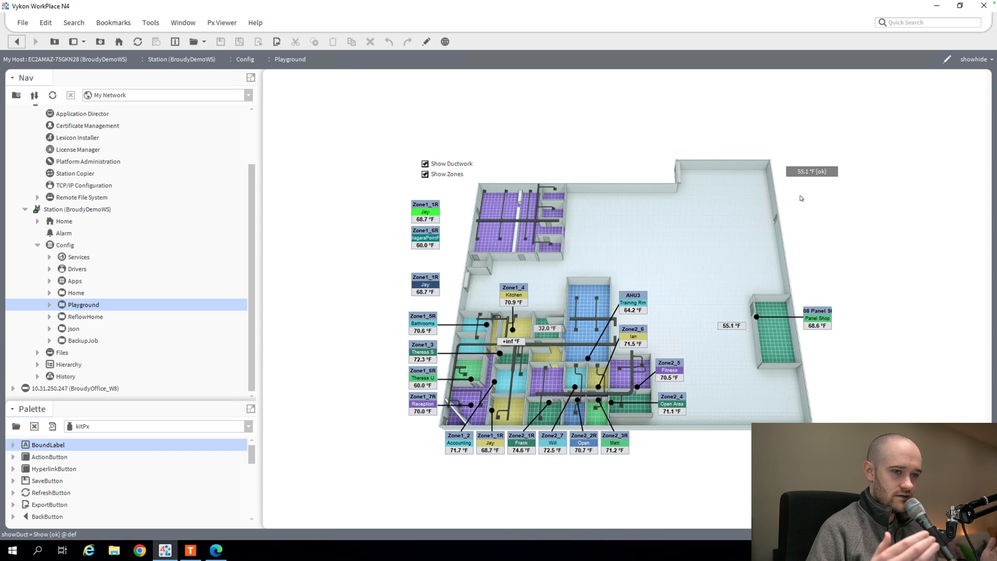
{"action": "mouse_move", "coordinate": [801, 174]}
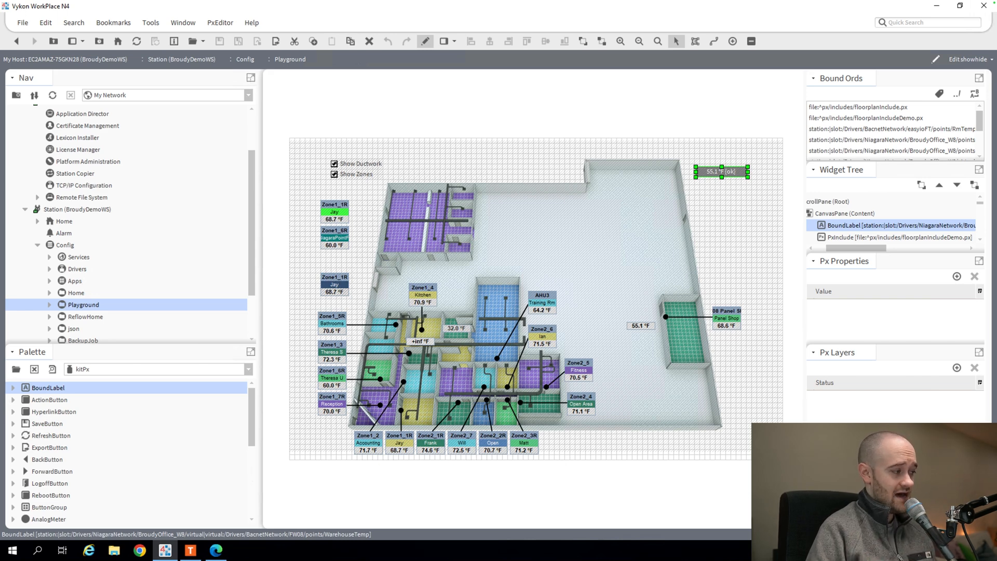
- Load the vykonPro palette and expand its px widget folder
{"action": "left_click", "coordinate": [16, 369]}
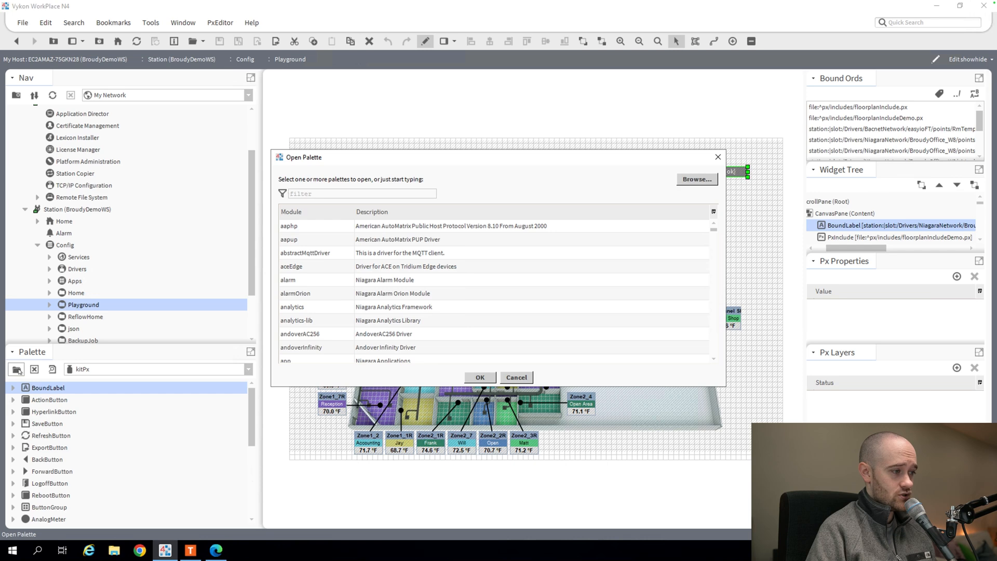
{"action": "left_click", "coordinate": [516, 377]}
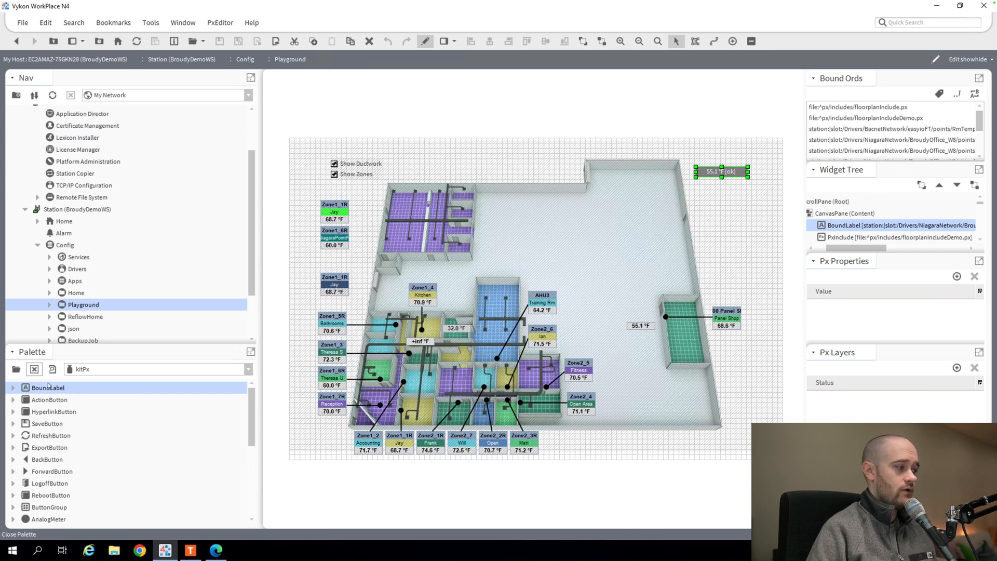
{"action": "left_click", "coordinate": [16, 370]}
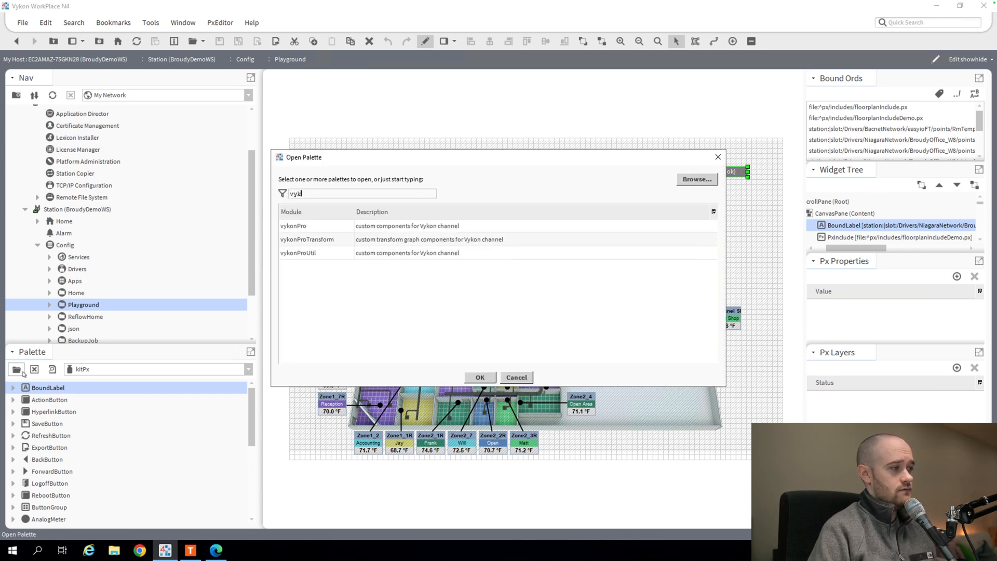
{"action": "left_click", "coordinate": [480, 378]}
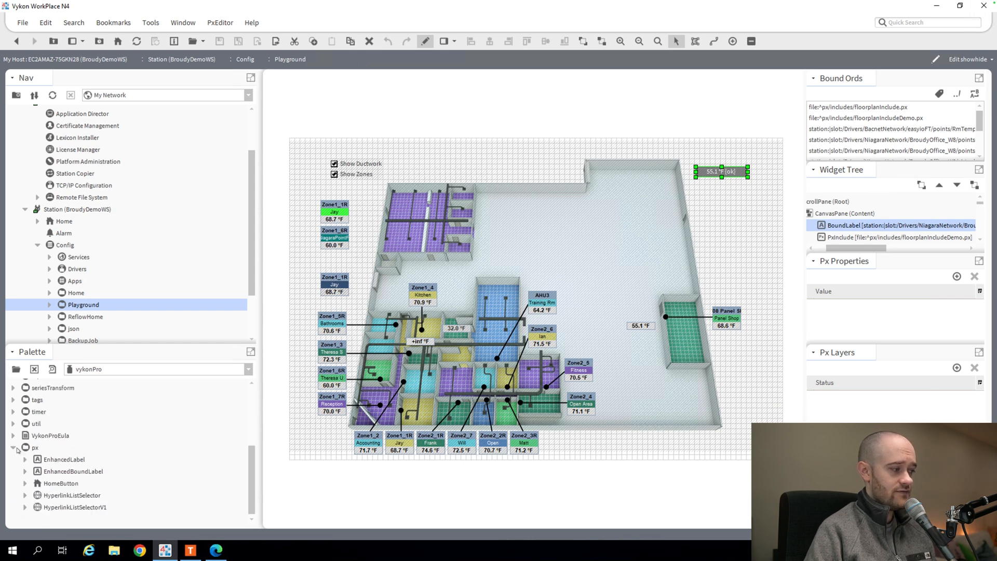
{"action": "left_click", "coordinate": [73, 471]}
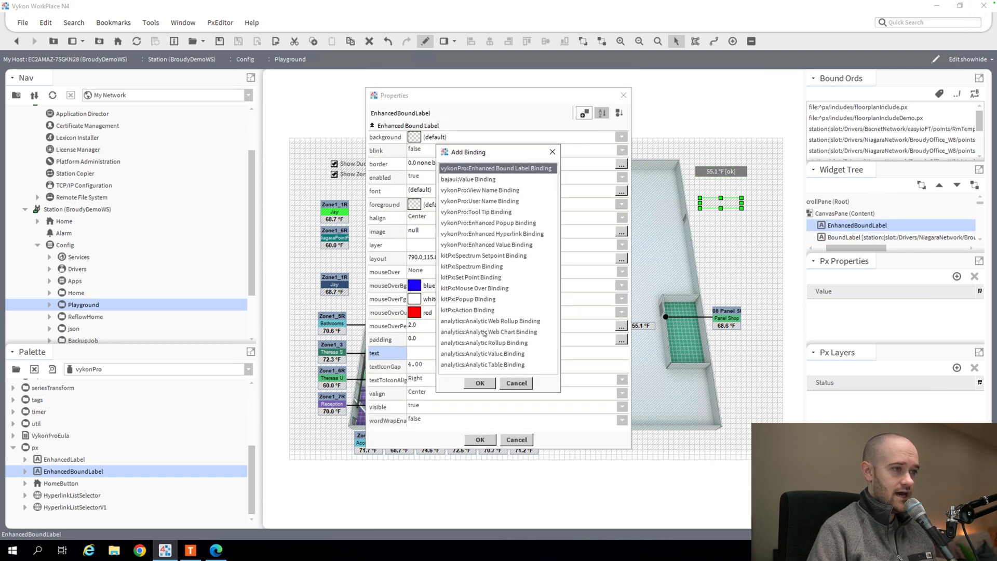
- Add an Enhanced Bound Label Binding and point its ord at the warehouse temperature
{"action": "left_click", "coordinate": [479, 383]}
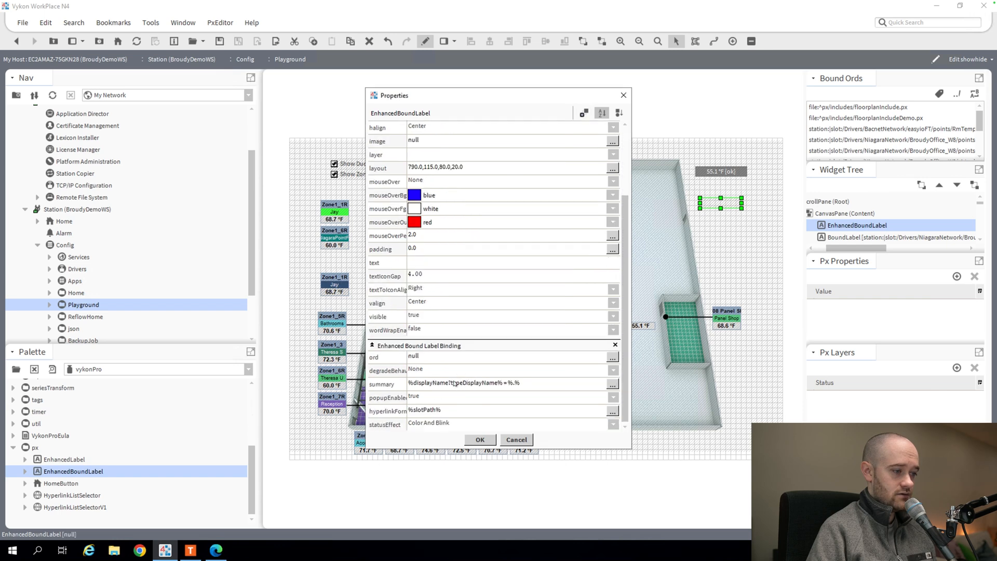
{"action": "left_click", "coordinate": [613, 357]}
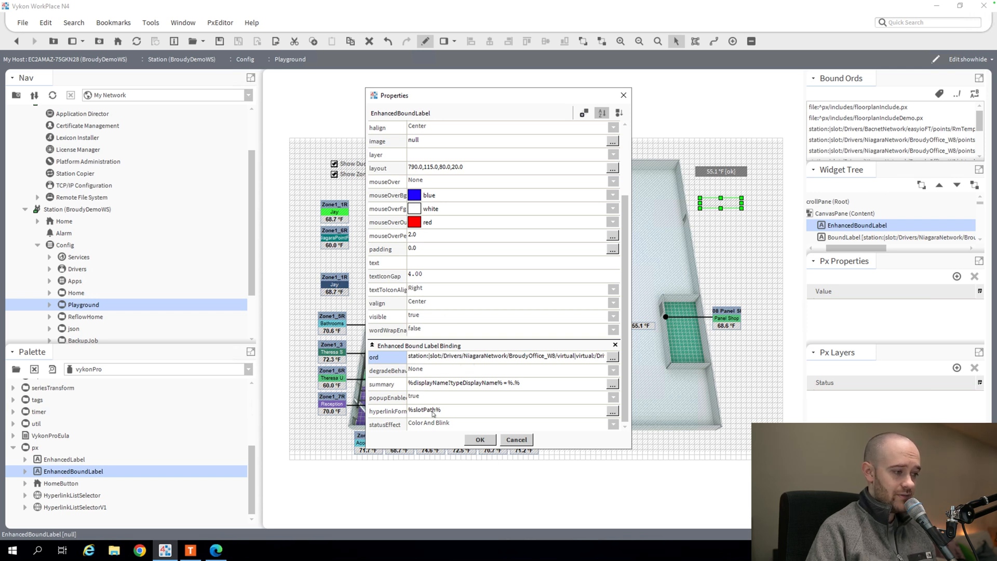
{"action": "mouse_move", "coordinate": [453, 424]}
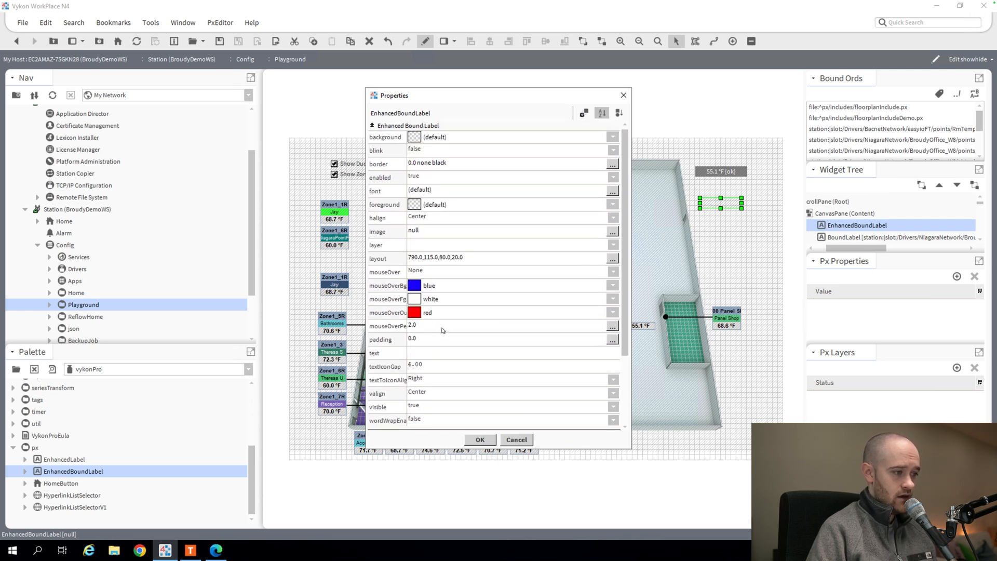
- Set the enhanced label's mouseOver to Highlight, background grey and text white
{"action": "left_click", "coordinate": [612, 283]}
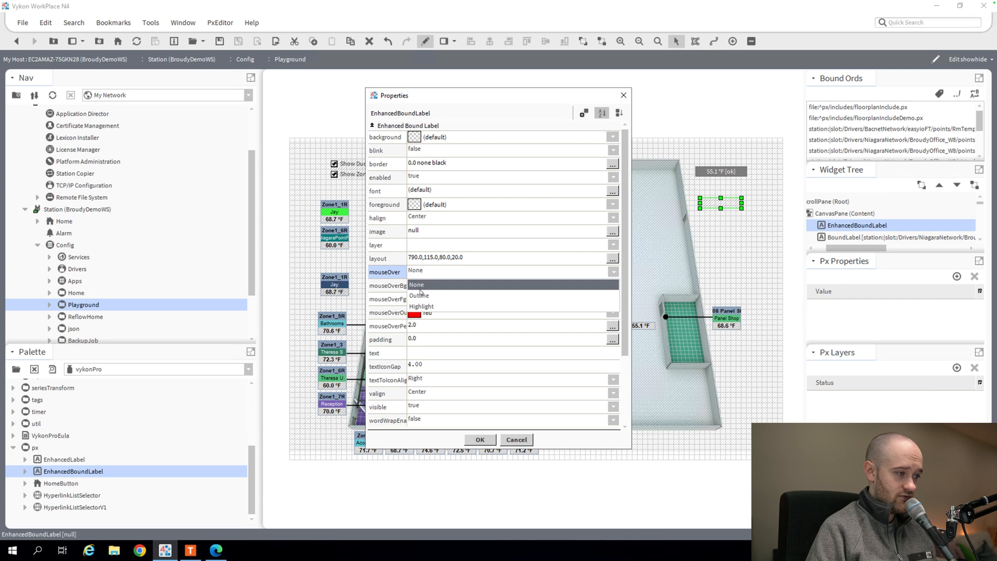
{"action": "left_click", "coordinate": [421, 306]}
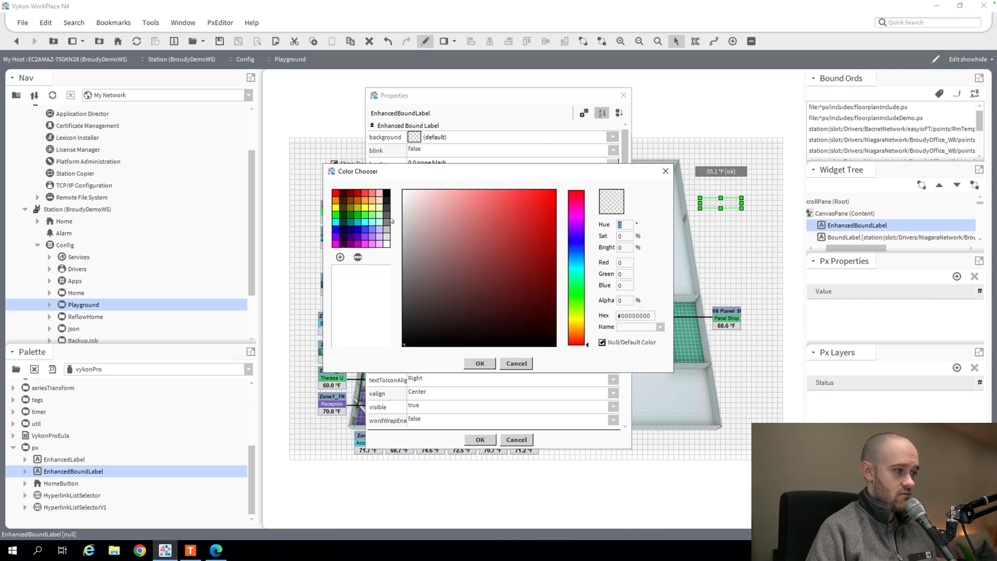
{"action": "left_click", "coordinate": [479, 363]}
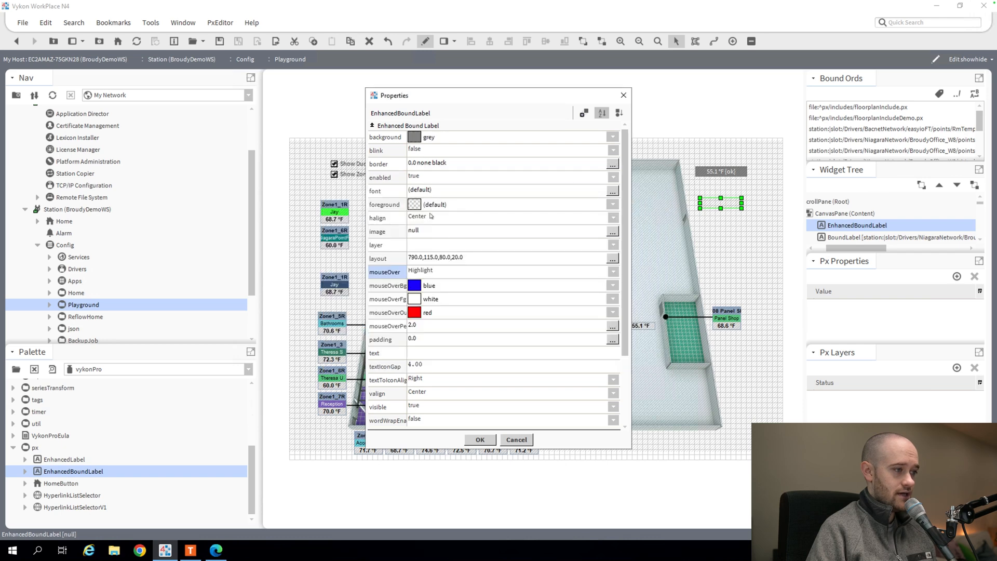
{"action": "left_click", "coordinate": [414, 204]}
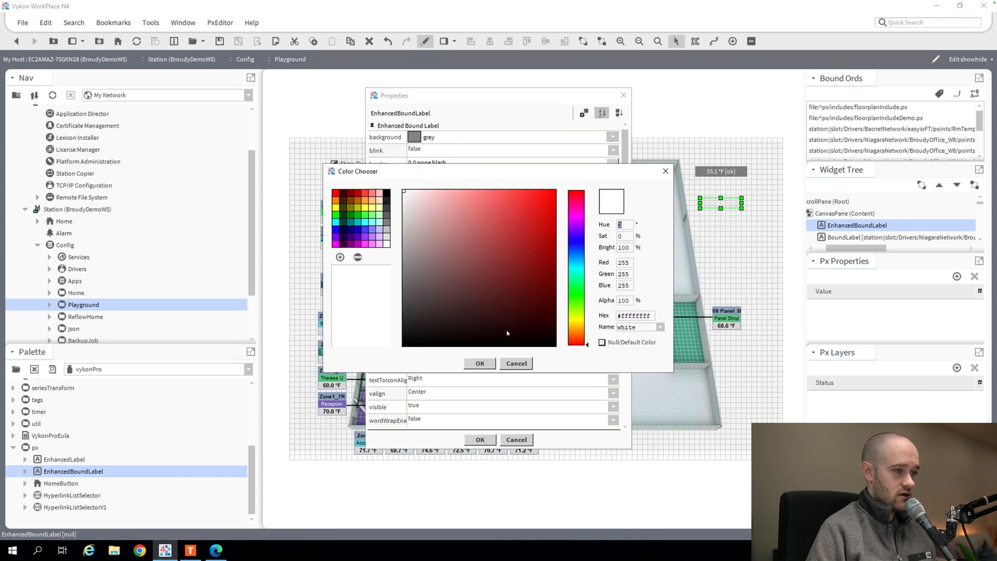
{"action": "left_click", "coordinate": [480, 364]}
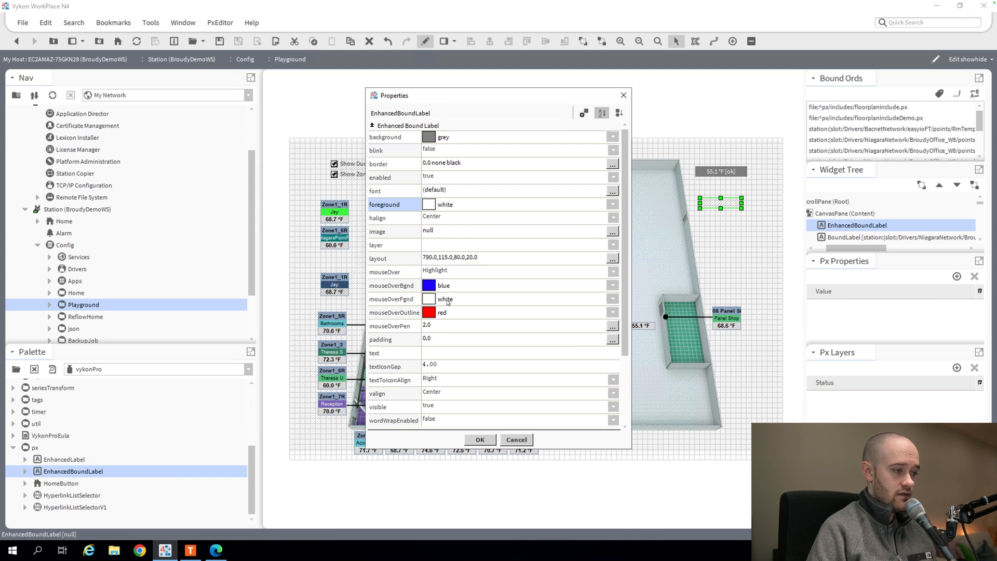
- Set mouseOverBgnd to orange #ffa040 and mouseOverFgnd to black
{"action": "left_click", "coordinate": [429, 285]}
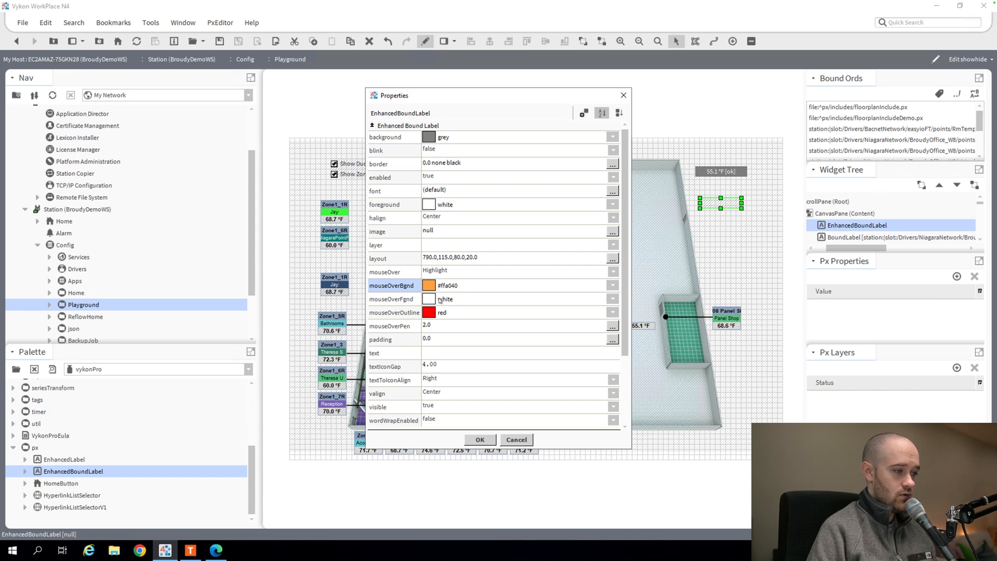
{"action": "left_click", "coordinate": [429, 299]}
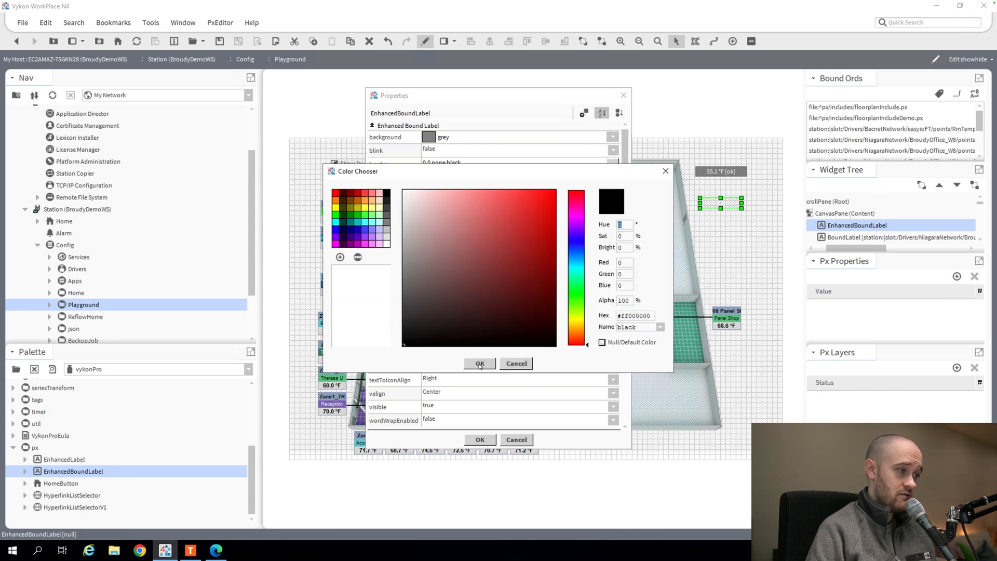
{"action": "left_click", "coordinate": [480, 364]}
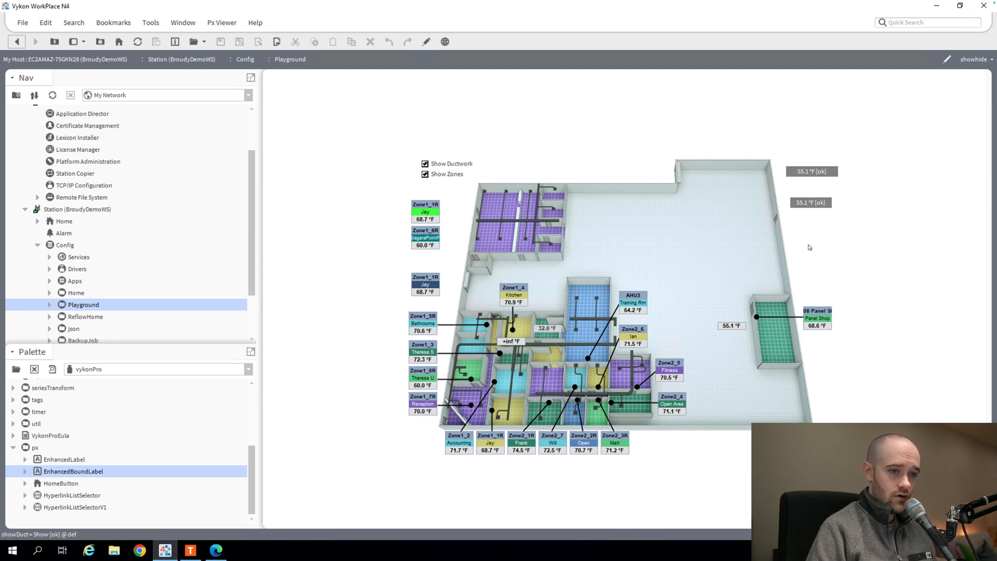
{"action": "mouse_move", "coordinate": [806, 205]}
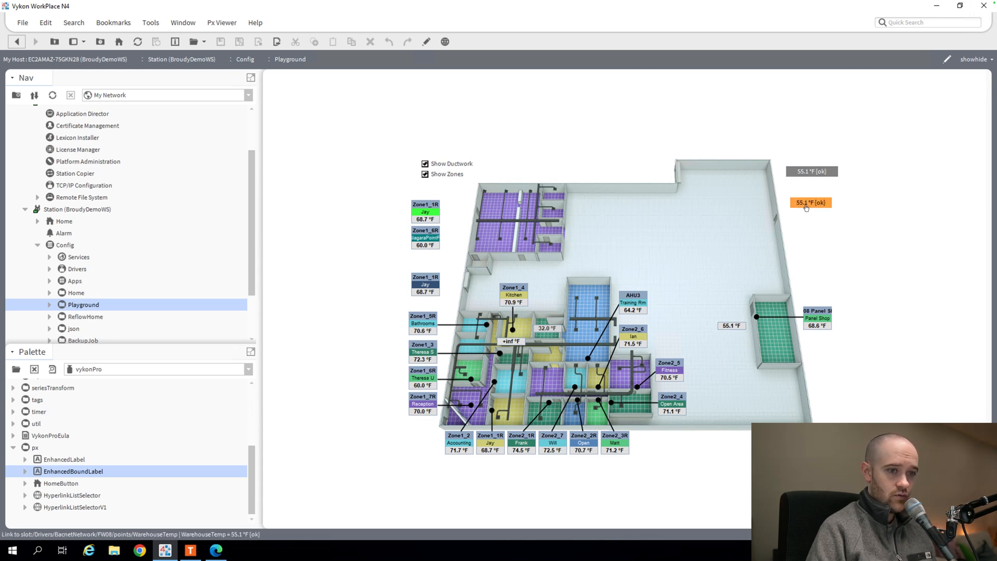